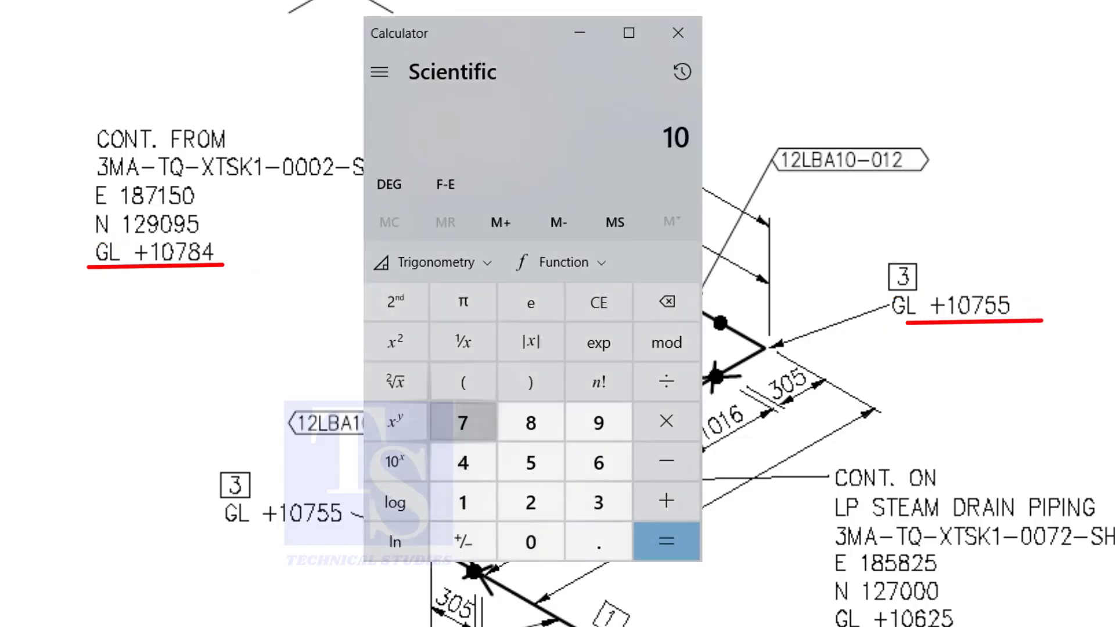
- Compute the ground-level difference 10784 − 10755 in Calculator
{"action": "left_click", "coordinate": [462, 463]}
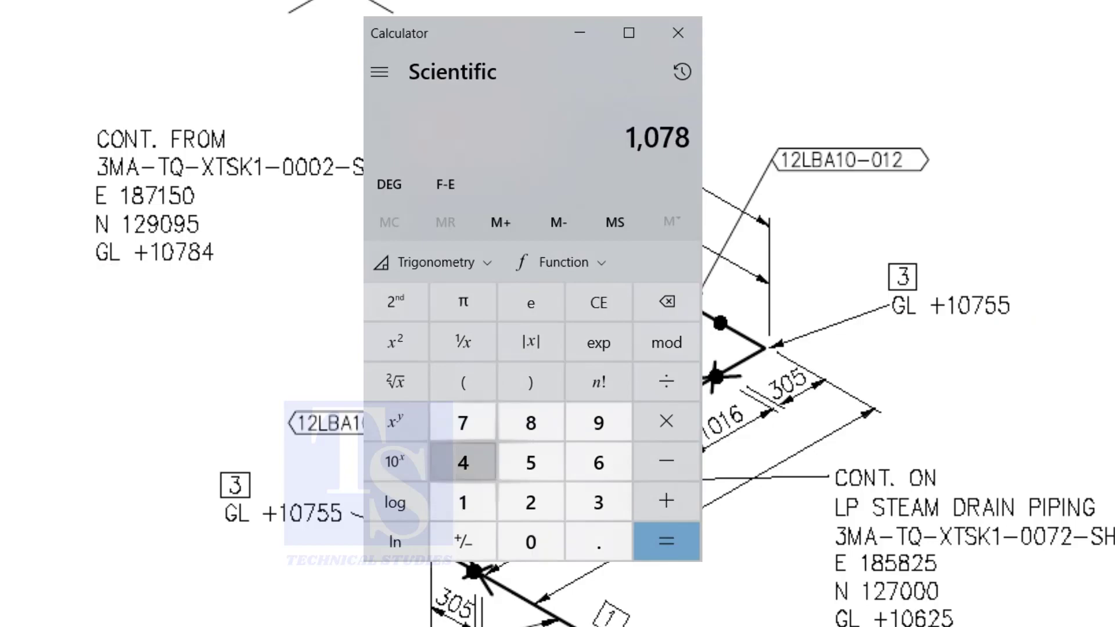
{"action": "left_click", "coordinate": [665, 462]}
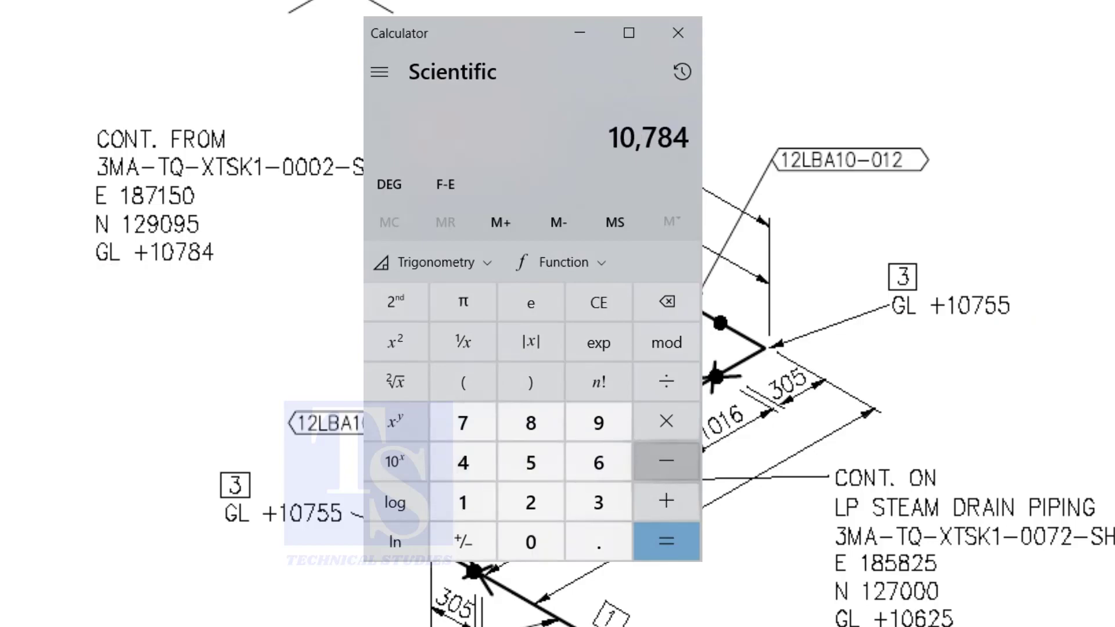
{"action": "left_click", "coordinate": [666, 461]}
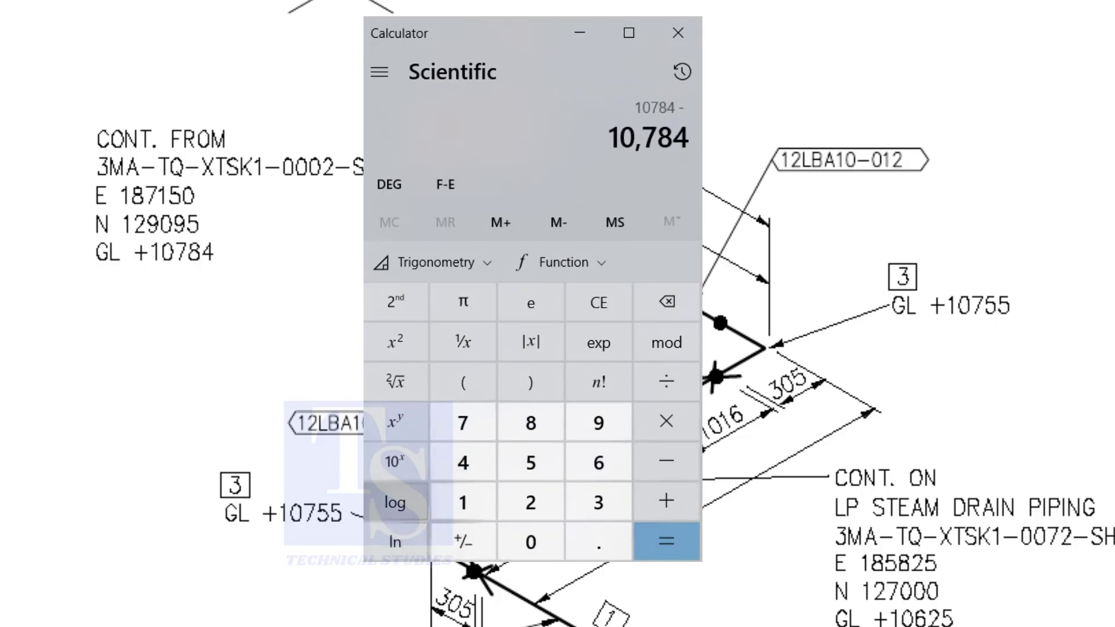
{"action": "left_click", "coordinate": [463, 421]}
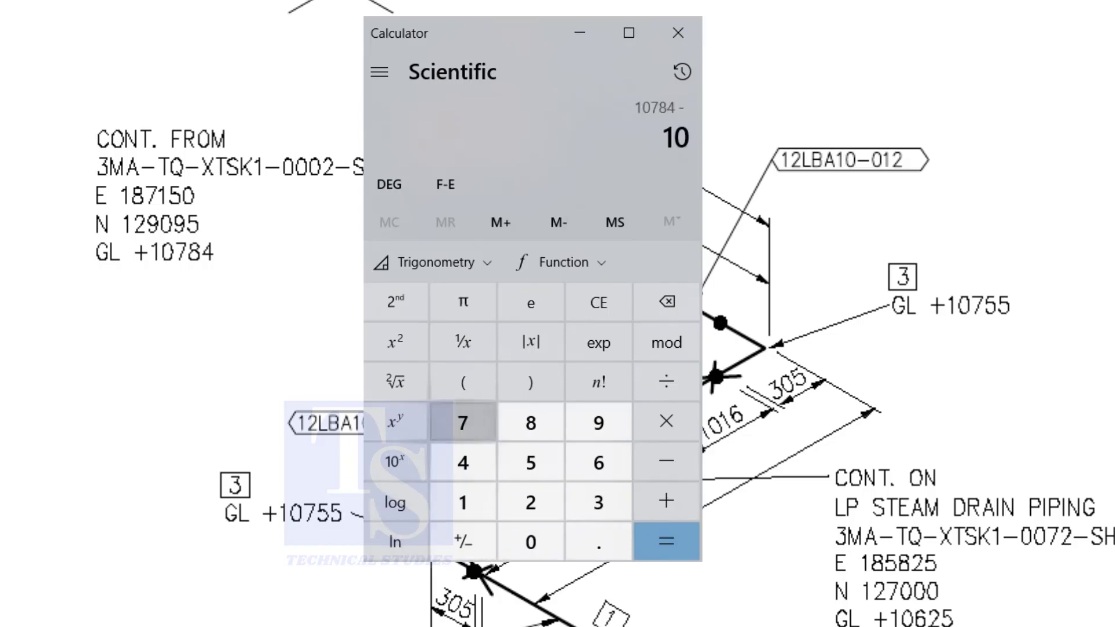
{"action": "left_click", "coordinate": [530, 462]}
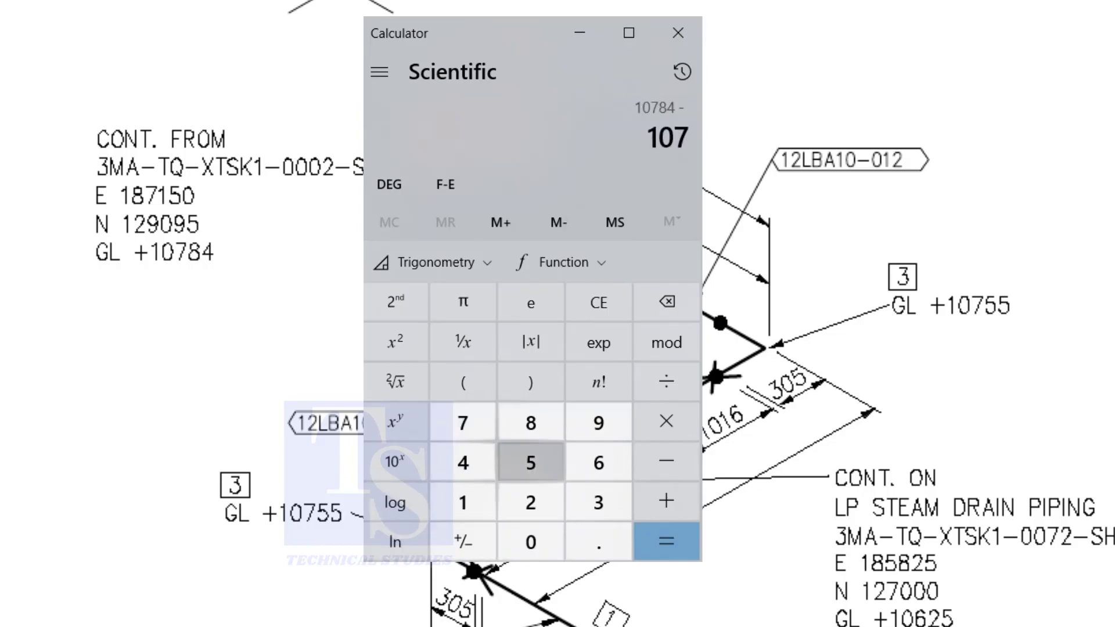
{"action": "left_click", "coordinate": [666, 542]}
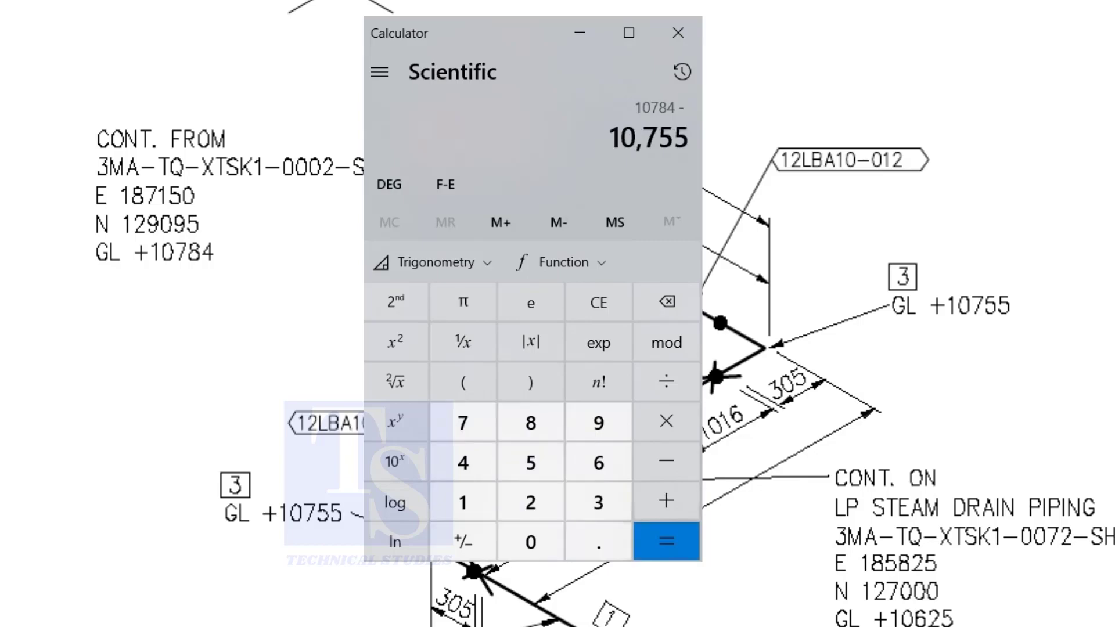
{"action": "left_click", "coordinate": [665, 541]}
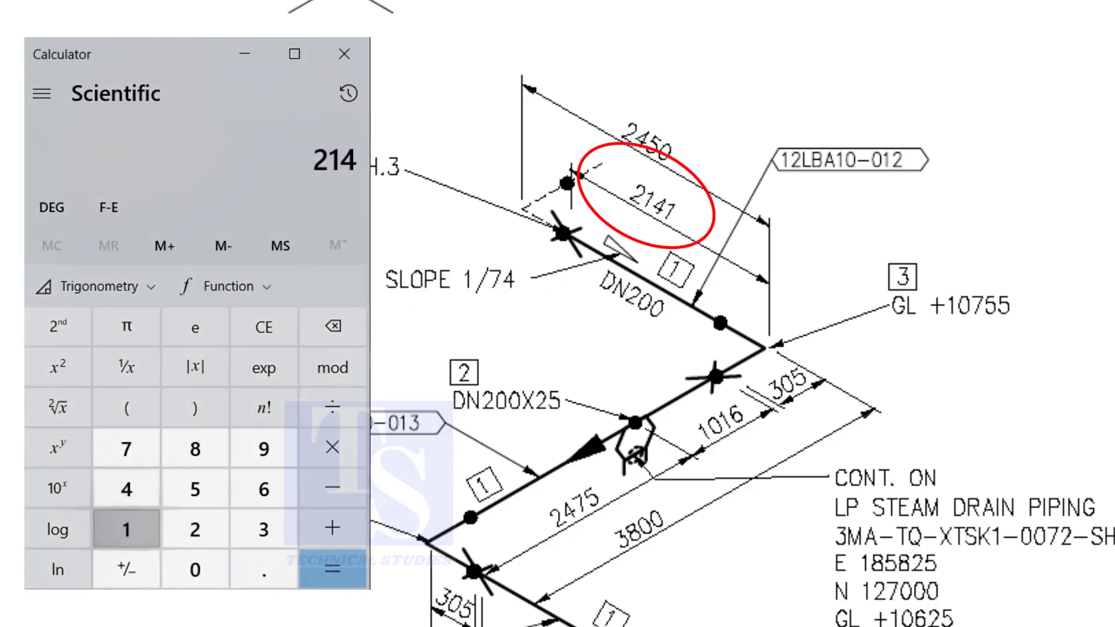
- Finish entering the 2141 mm pipe length to divide by 74
{"action": "left_click", "coordinate": [332, 569]}
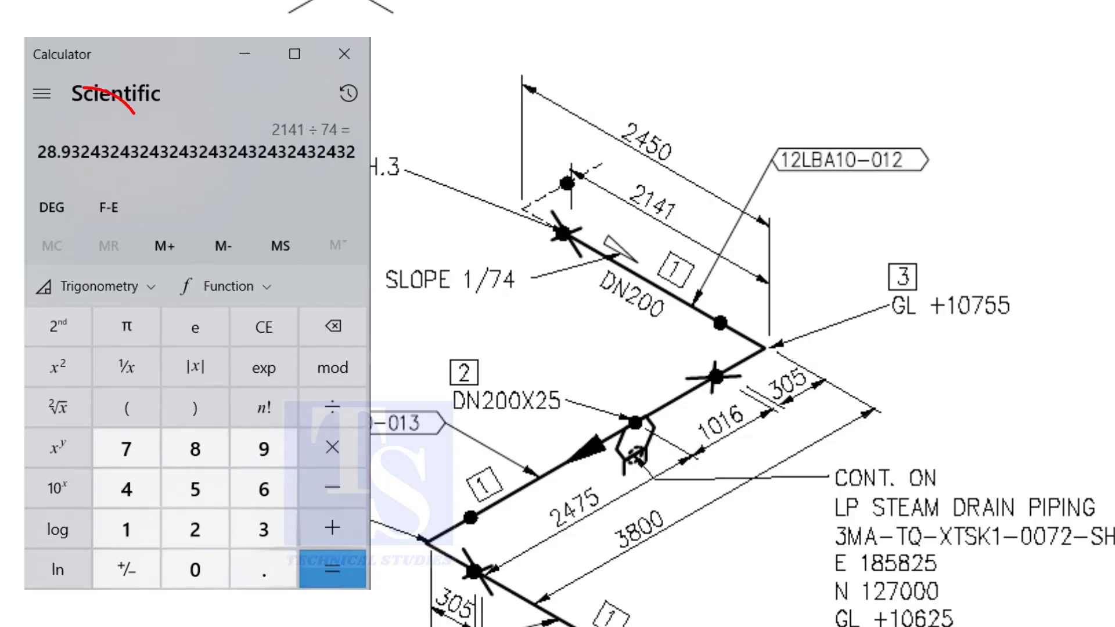